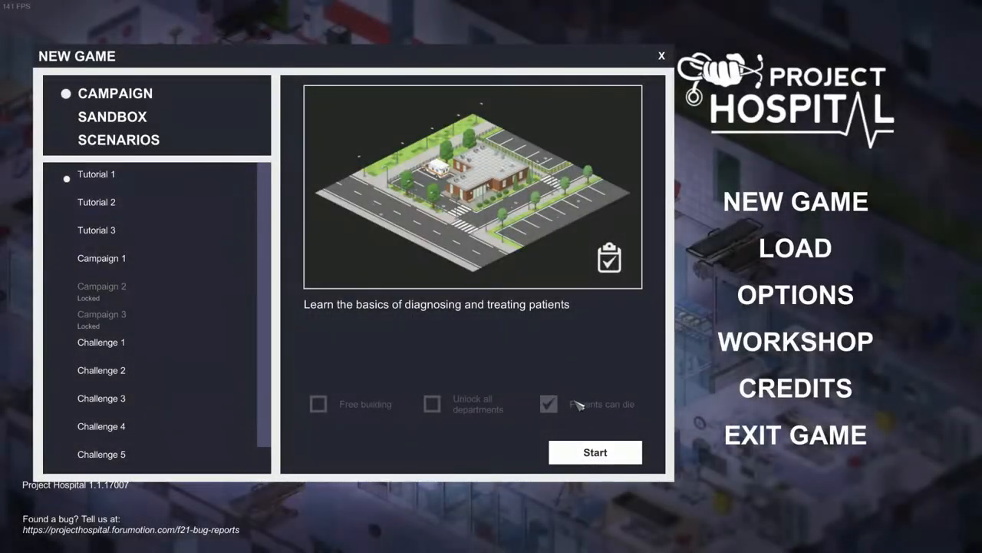
# - Select Campaign 1, the hospital in debt, and start it
pyautogui.click(596, 451)
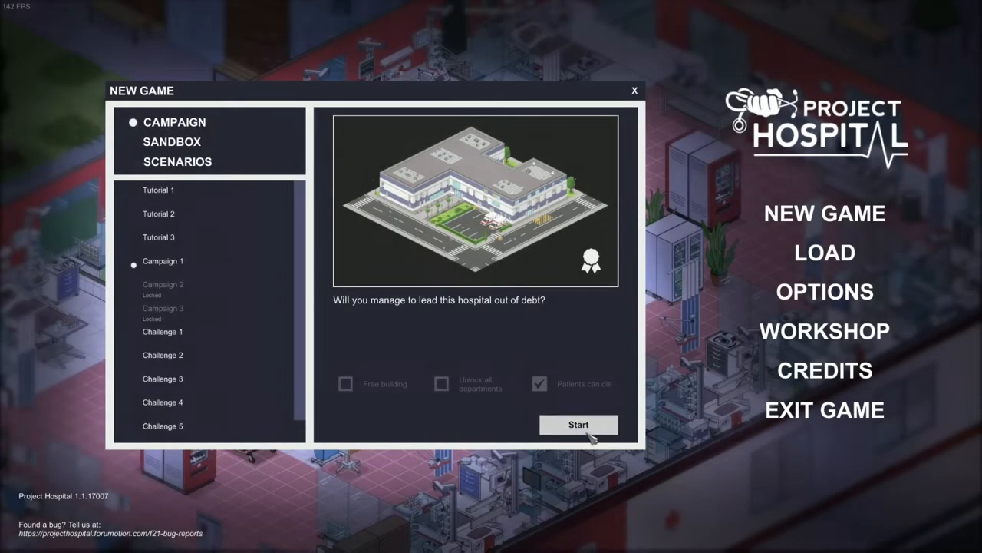
pyautogui.click(579, 424)
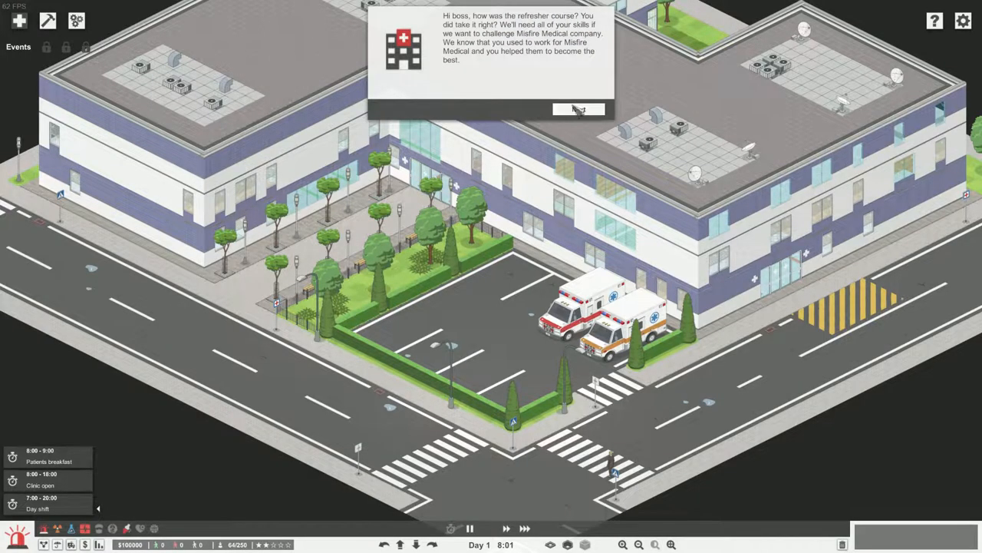
# - Advance through the intro messages and bring up the Budget window with bank loans and totals
pyautogui.click(574, 107)
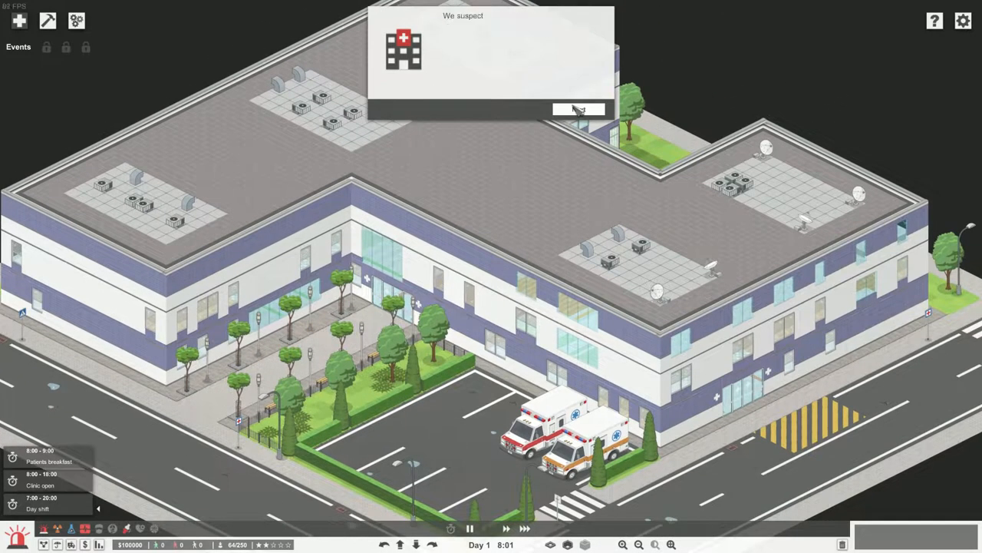
pyautogui.click(580, 107)
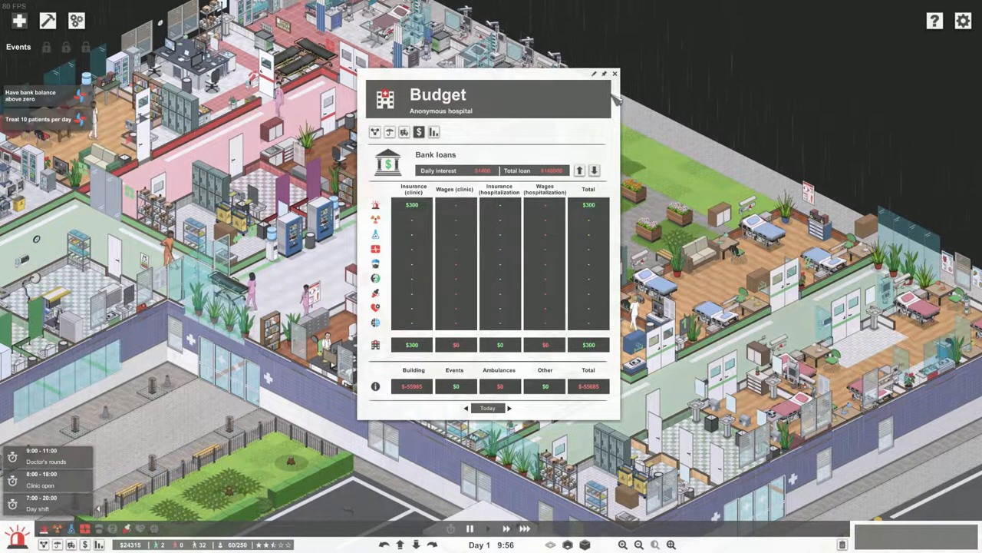
pyautogui.click(612, 74)
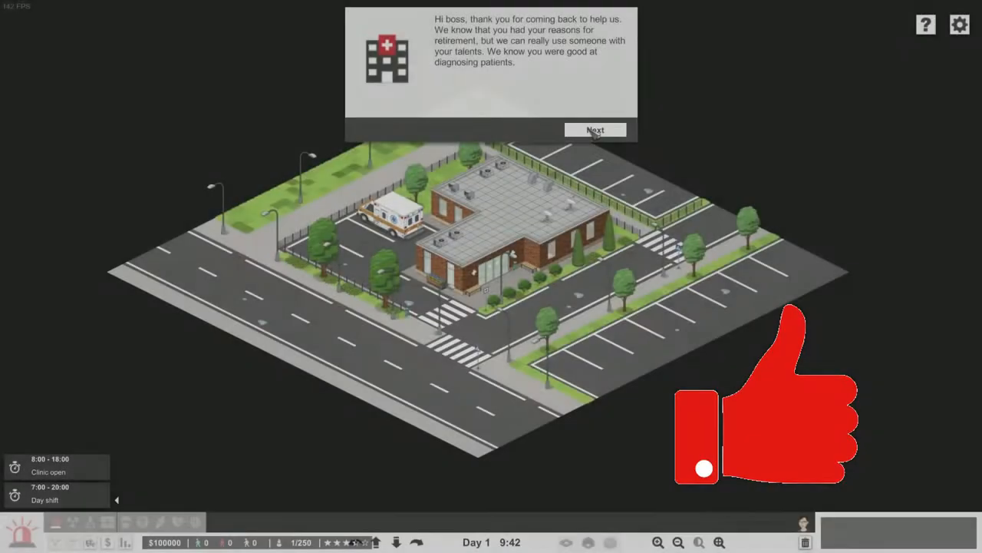
# - Advance through the tutorial explanations of the patient card, controls, diagnoses and examination panel
pyautogui.click(597, 129)
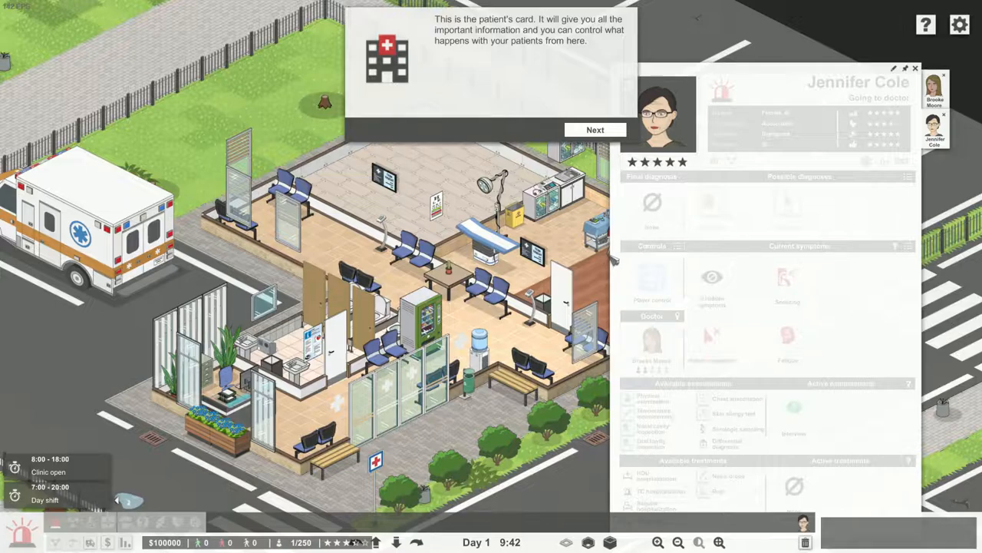
pyautogui.click(595, 129)
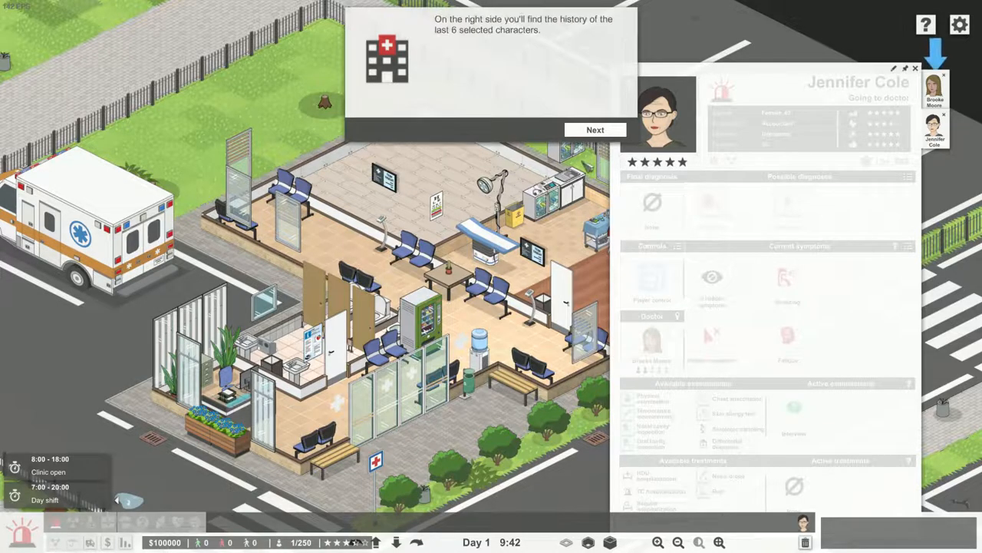
pyautogui.click(595, 129)
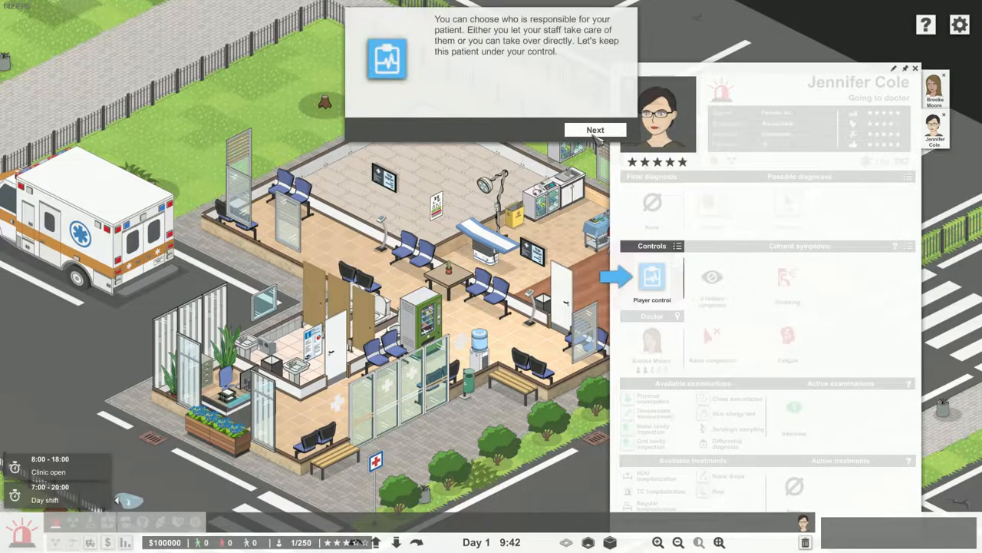
pyautogui.click(595, 129)
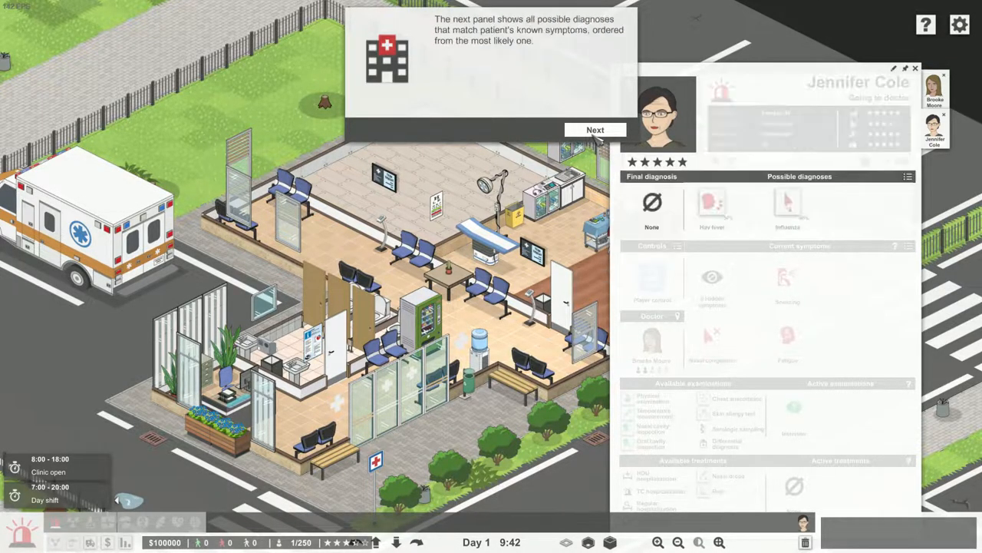
pyautogui.click(597, 129)
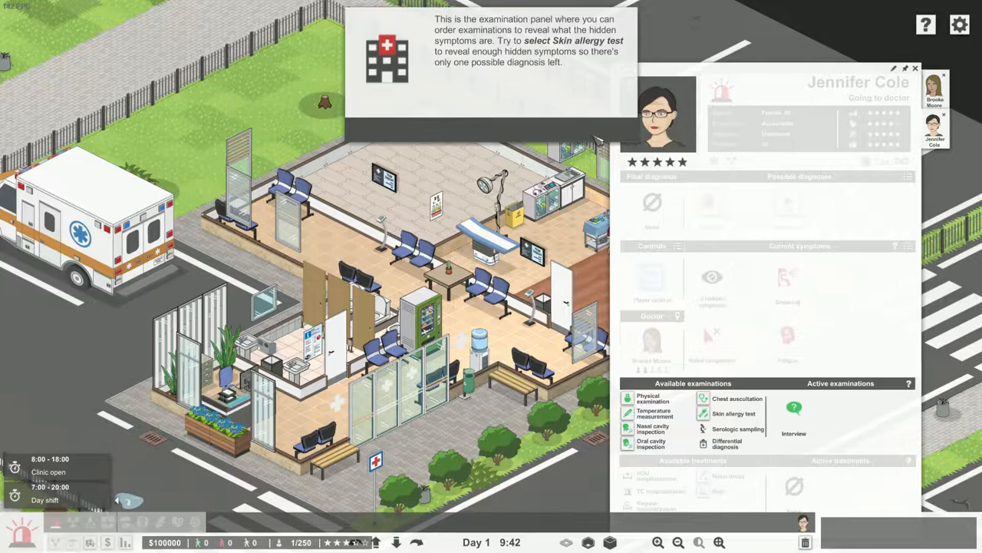
pyautogui.moveTo(719, 414)
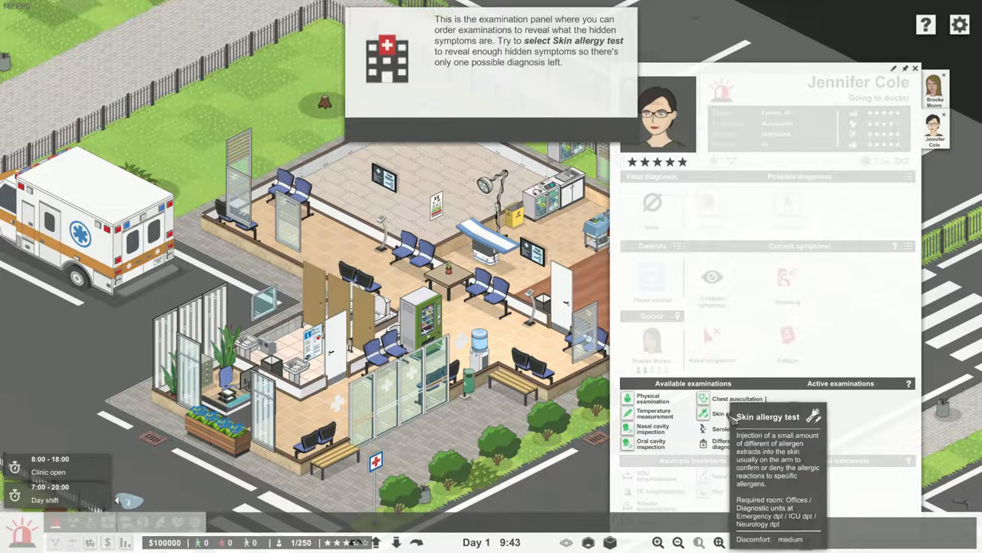
# - Order the Skin allergy test for the first patient, prescribe treatment and move on to the next patient
pyautogui.click(720, 415)
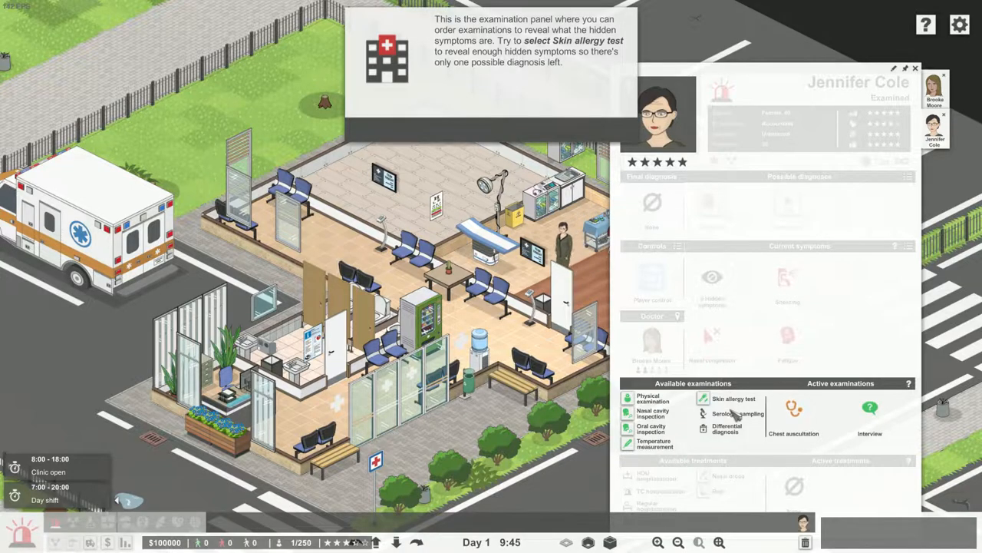
pyautogui.click(730, 400)
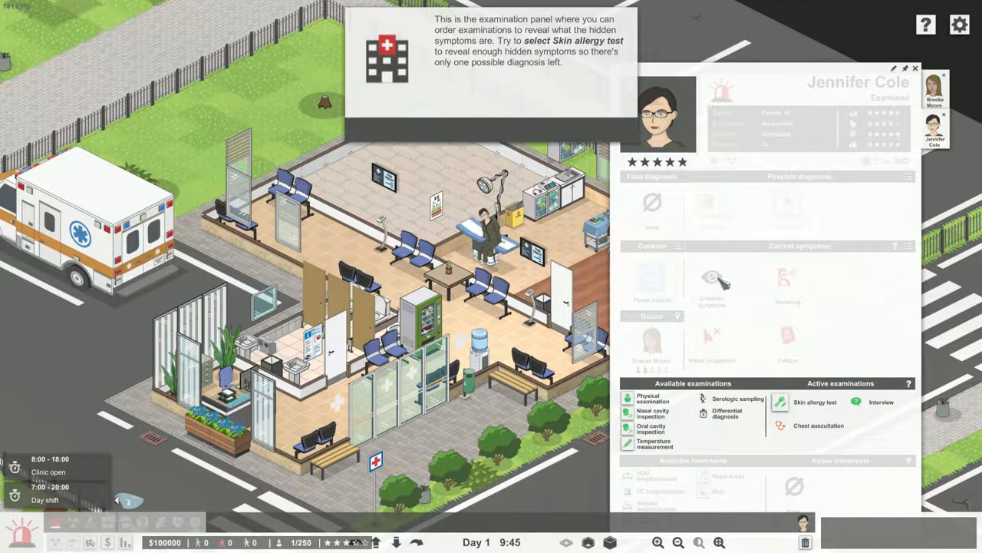
pyautogui.click(903, 65)
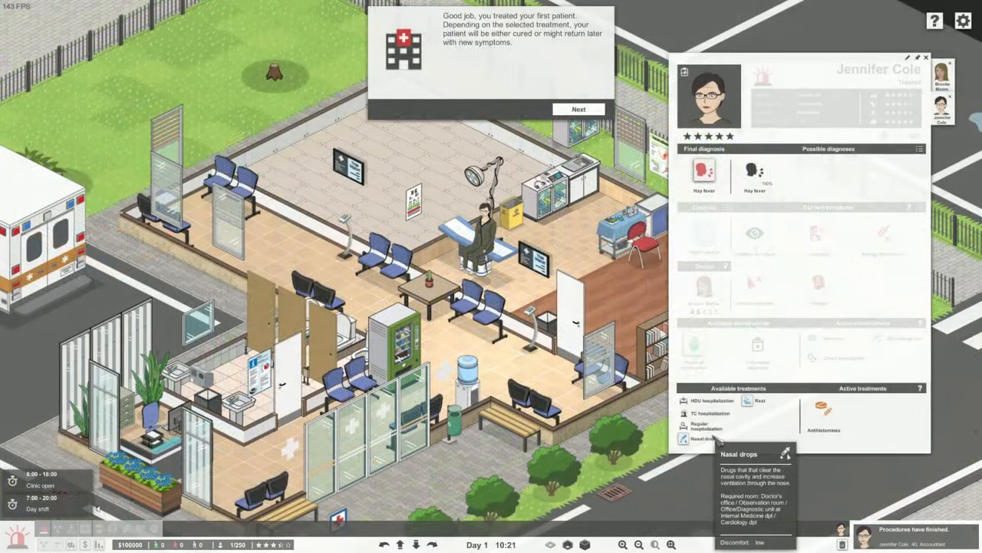
pyautogui.click(580, 107)
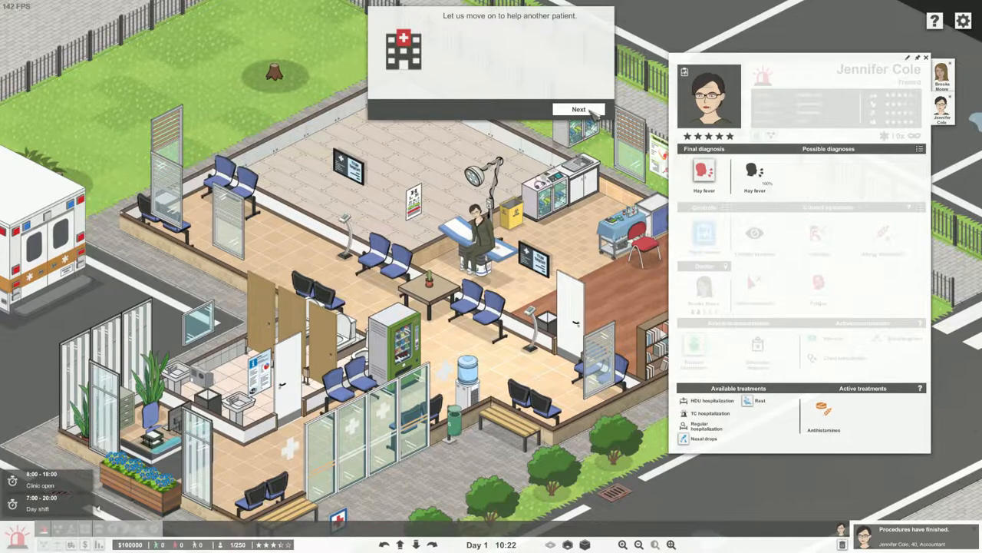
pyautogui.click(583, 109)
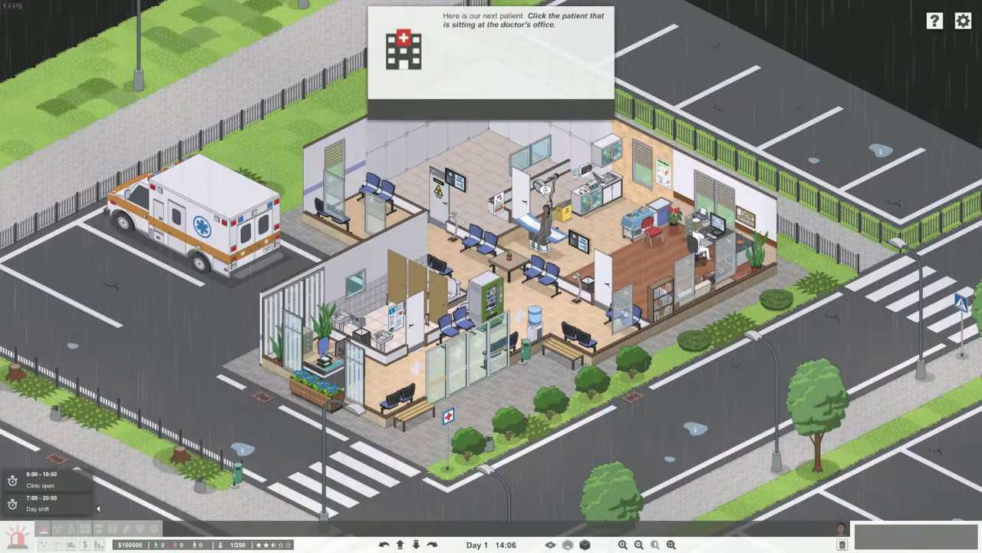
# - Bring up the waiting patient's card and continue past the unavailable examinations explanation
pyautogui.click(544, 224)
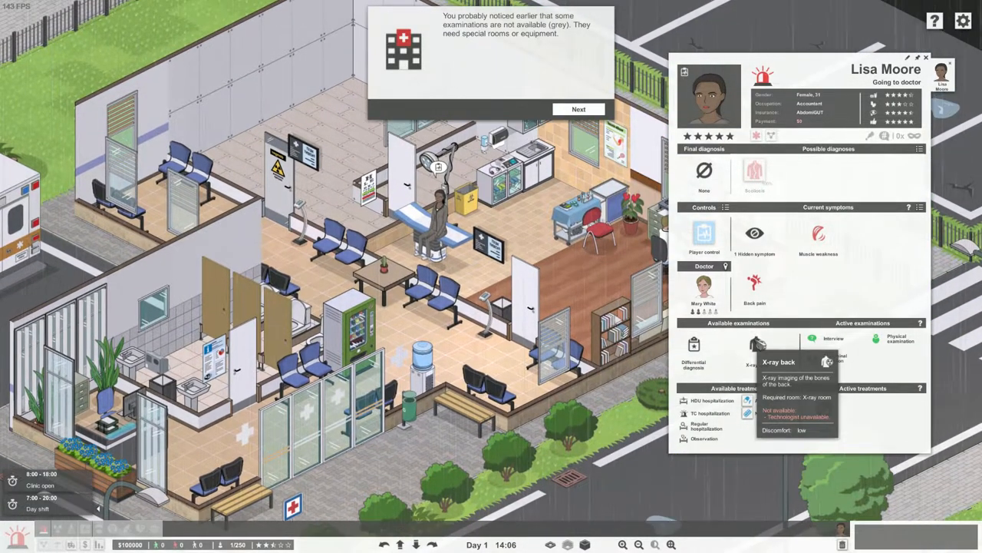
pyautogui.click(580, 107)
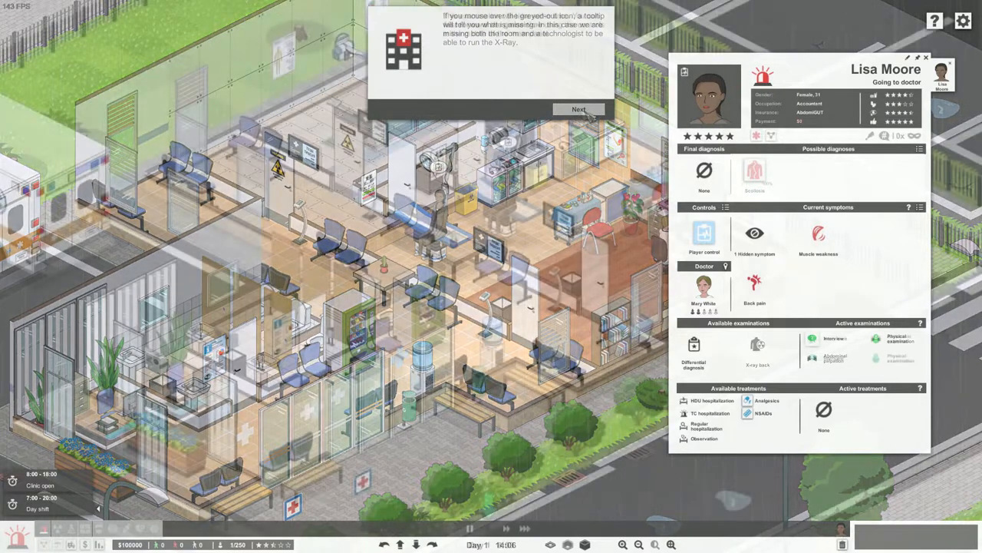
pyautogui.click(578, 108)
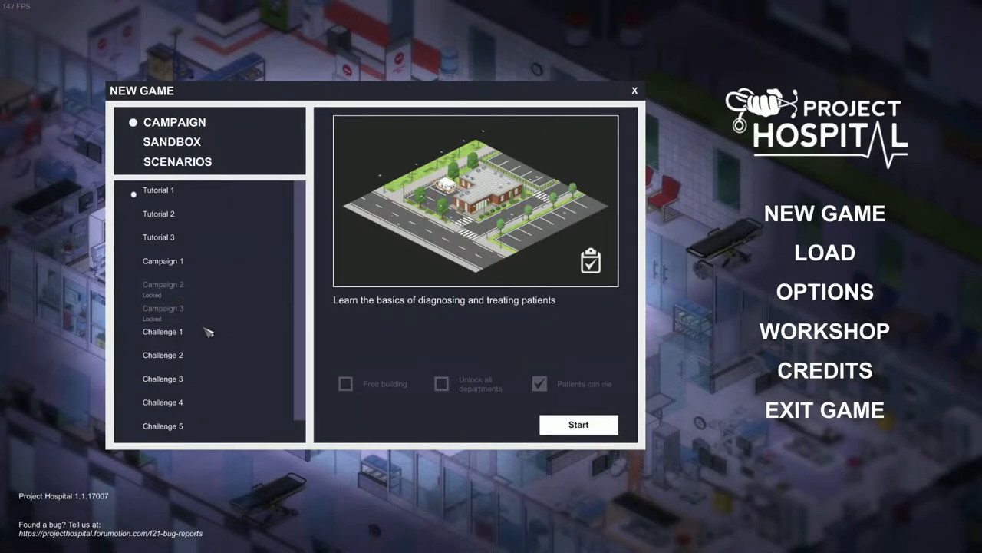
# - Preview Challenges 3, 5 and 6, start the Neurology Challenge 6 hospital and dismiss its welcome briefing
pyautogui.click(163, 356)
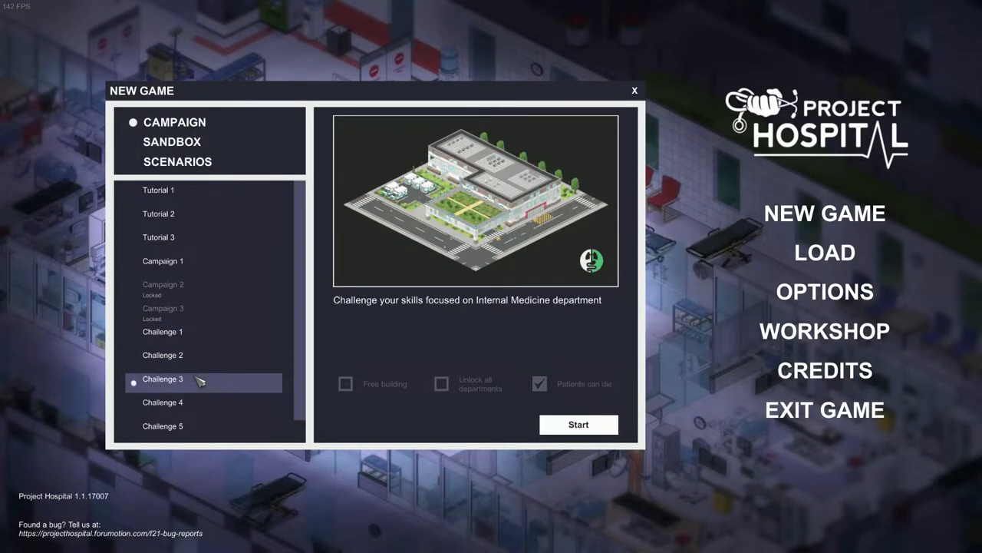
pyautogui.click(163, 378)
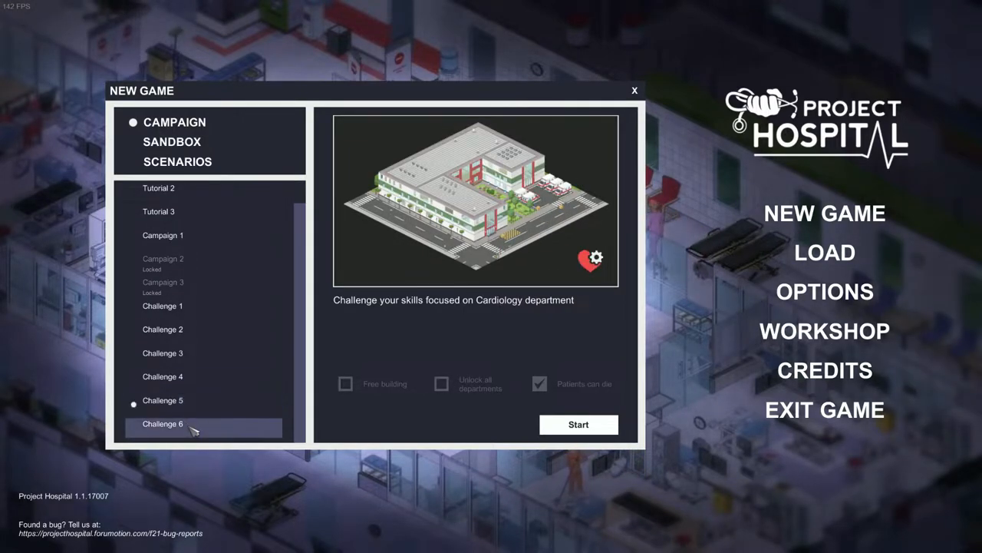
pyautogui.click(163, 424)
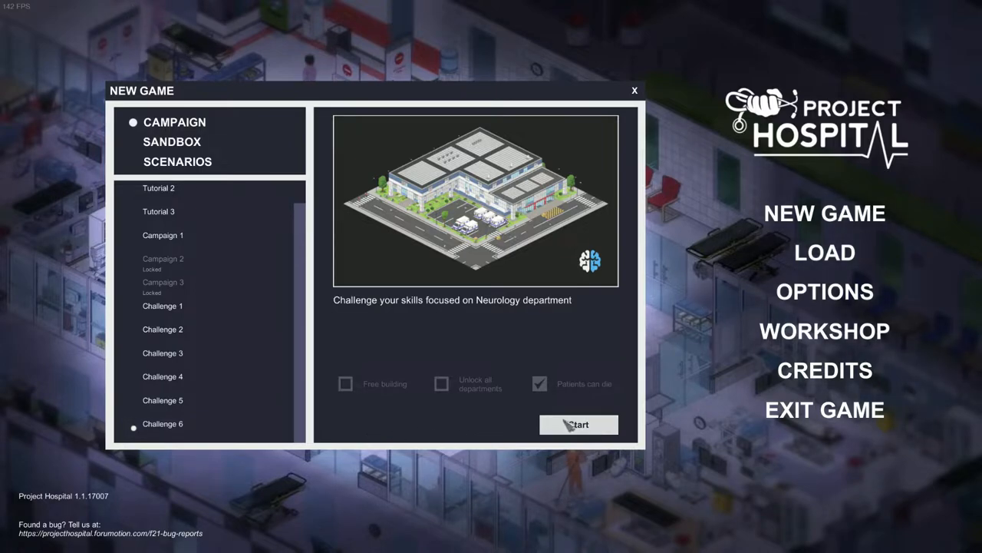
pyautogui.click(579, 424)
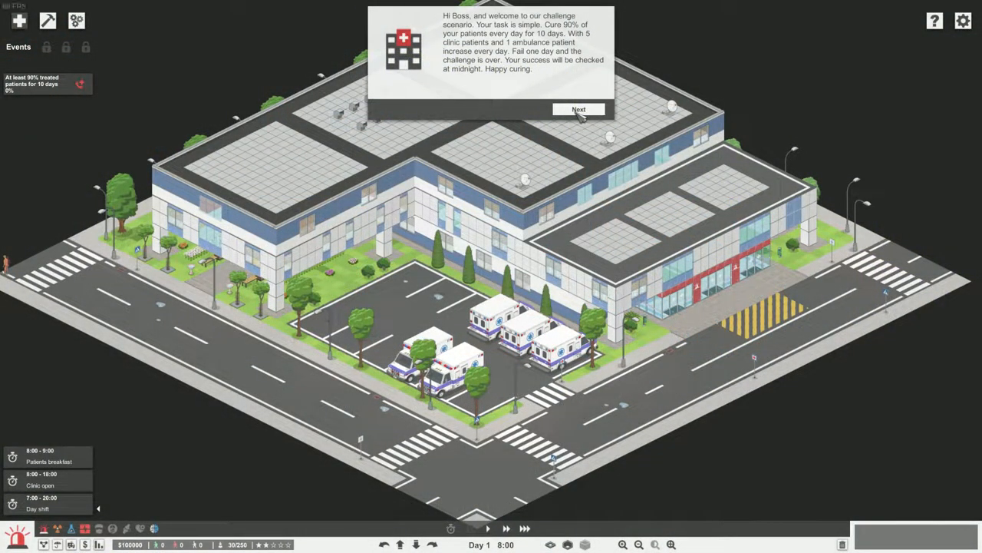
pyautogui.click(583, 108)
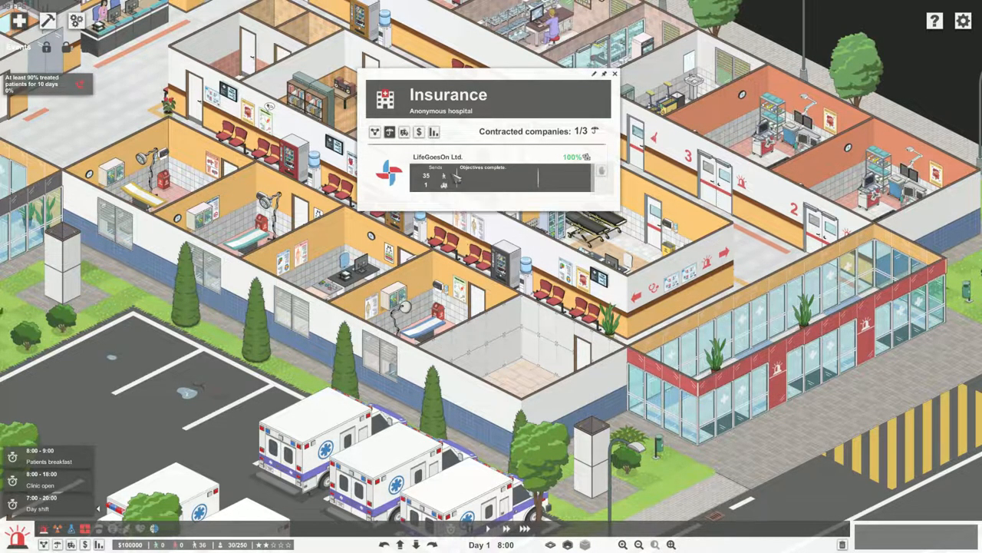
# - Show the Insurance window listing the hospital's contracted companies
pyautogui.click(612, 74)
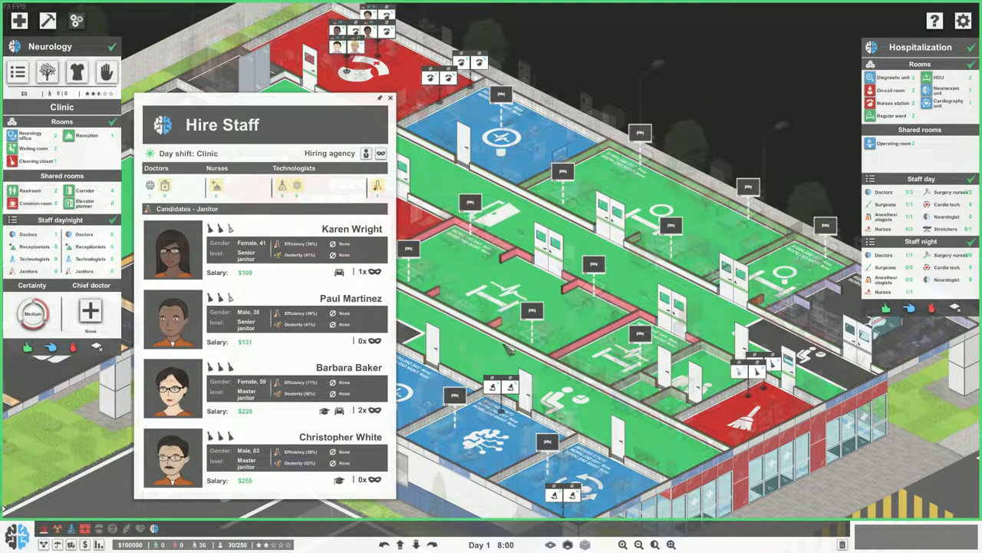
pyautogui.moveTo(408, 546)
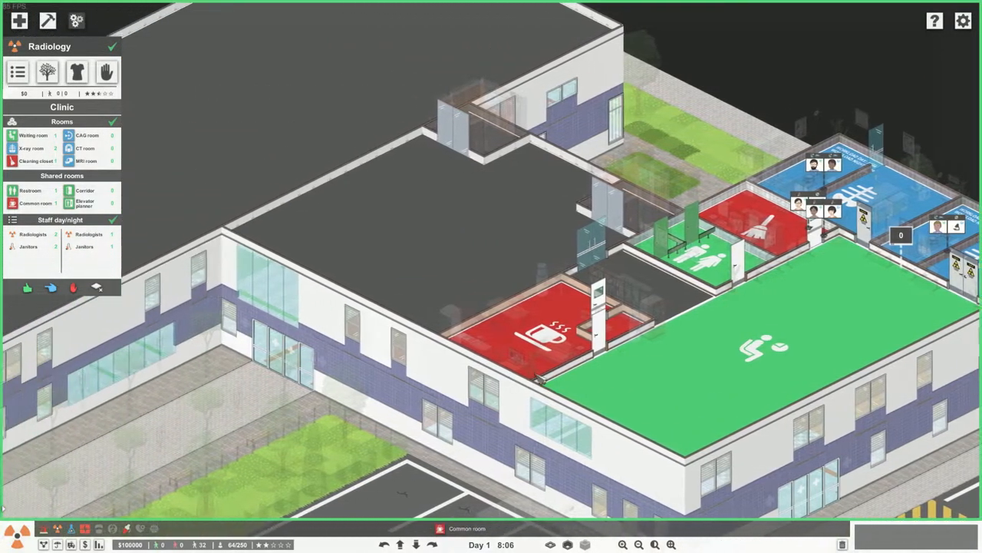
# - Select Radiology in the department overview to show its required rooms and staff
pyautogui.click(21, 18)
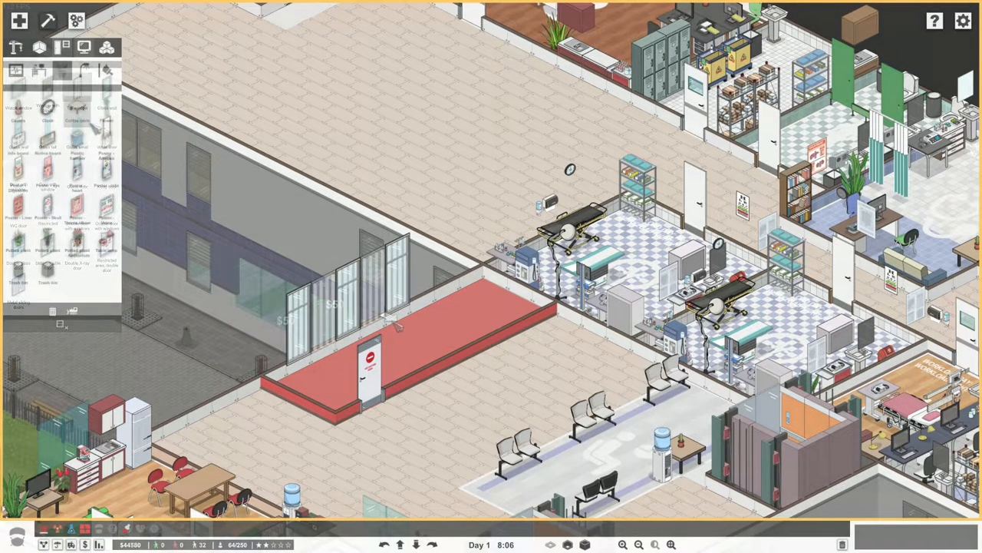
# - Bring up two doctors' staff cards to compare their skills and specializations
pyautogui.click(106, 107)
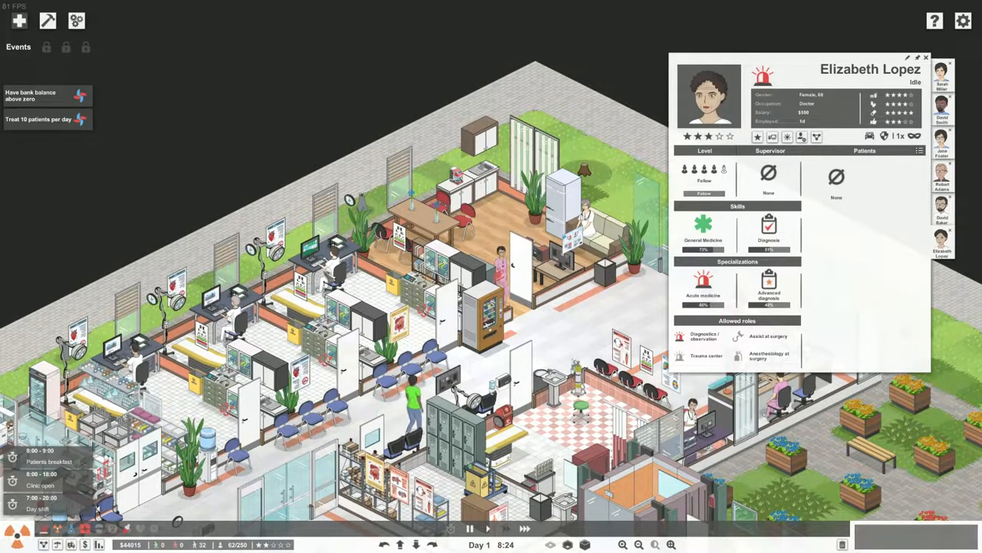
pyautogui.click(943, 276)
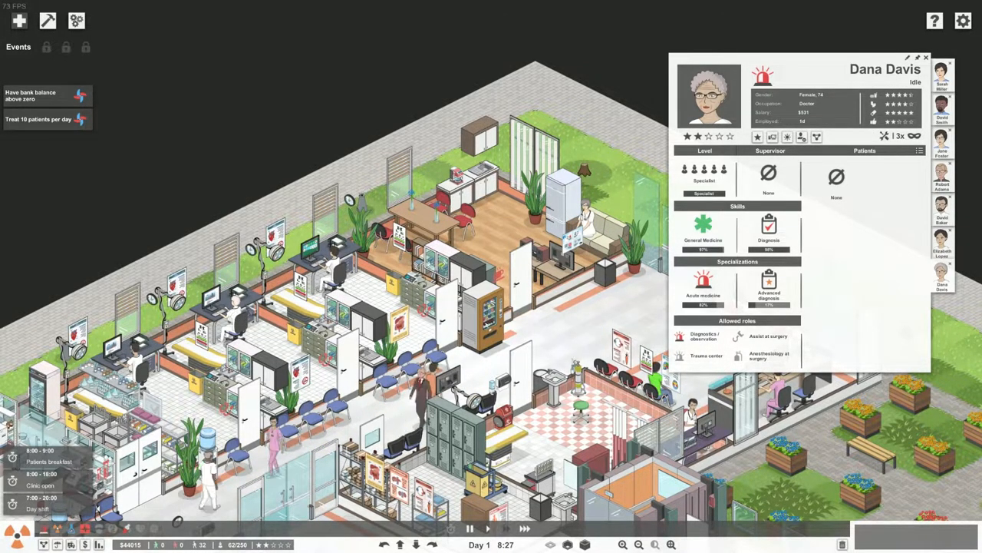